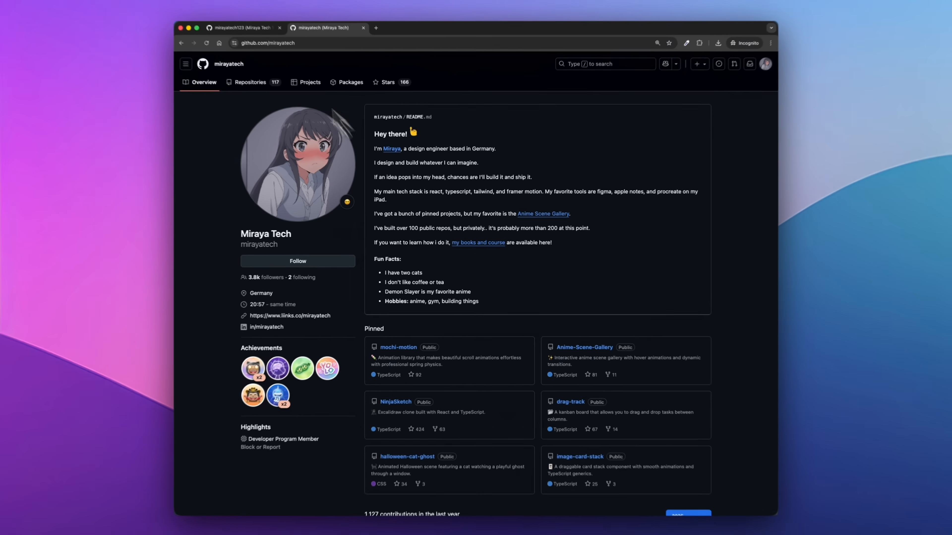
From the mirayatech123 profile, go to the dashboard and start a new repository
click(247, 35)
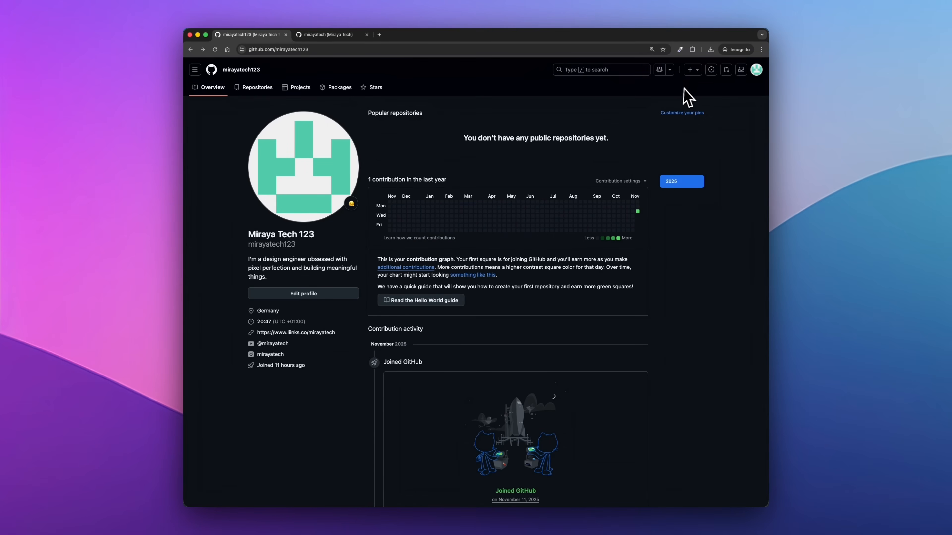
click(691, 70)
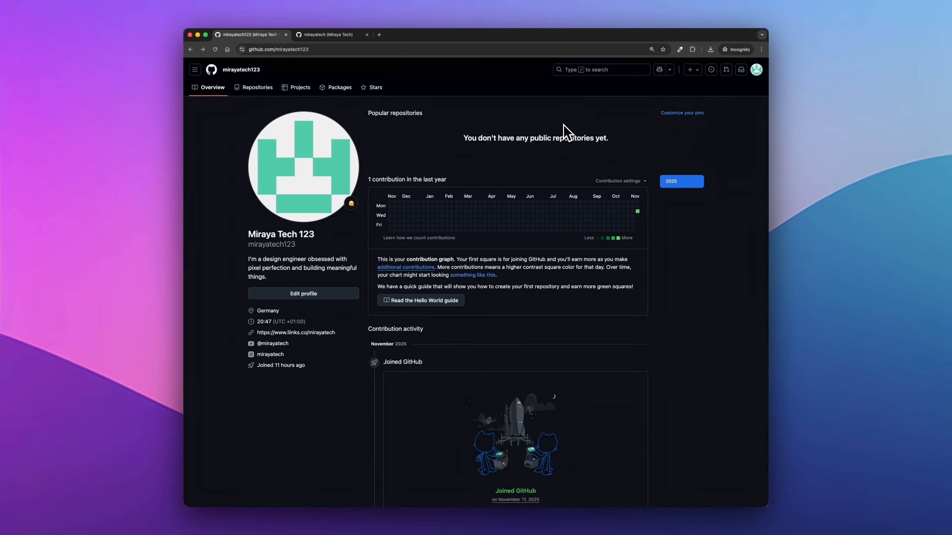
click(212, 70)
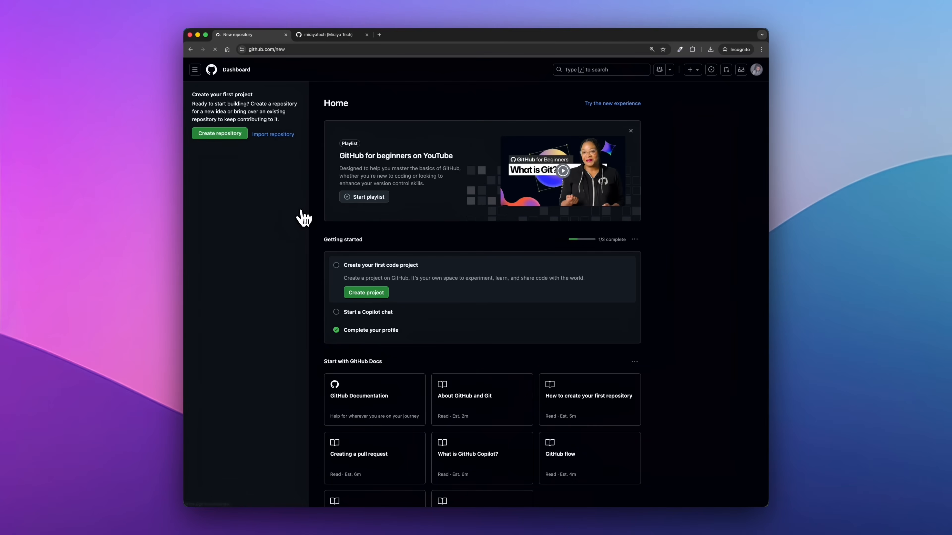
Name the repository mirayatech123 and discard the suggested description, leaving it empty
click(219, 133)
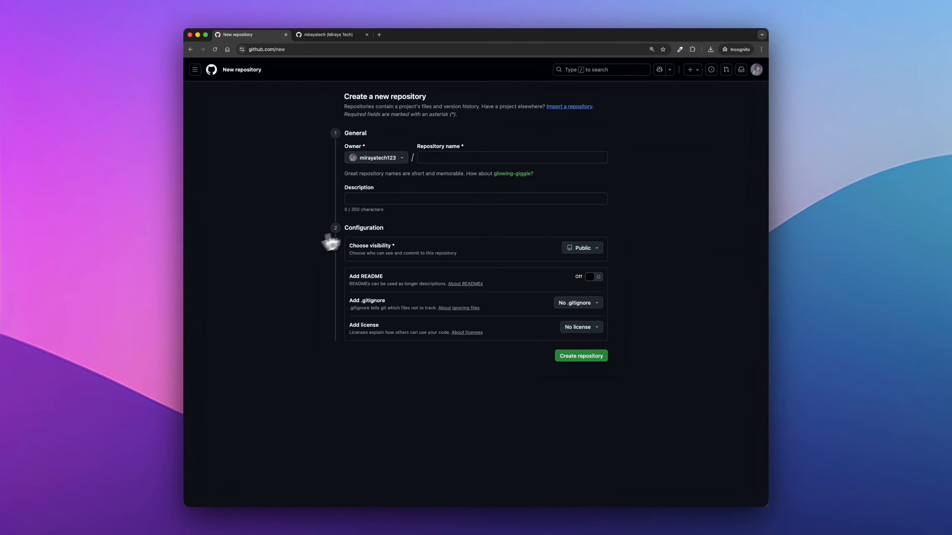
text(mirayatech123)
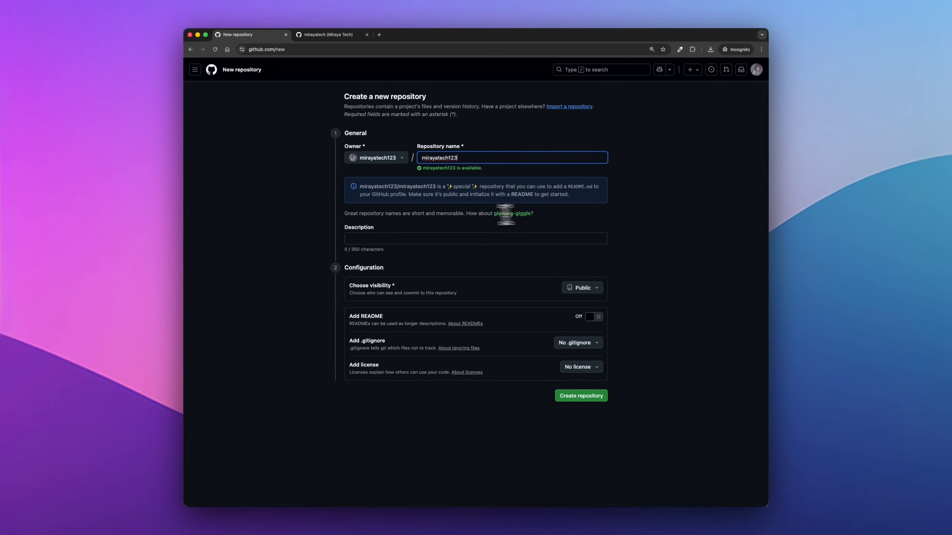
click(475, 238)
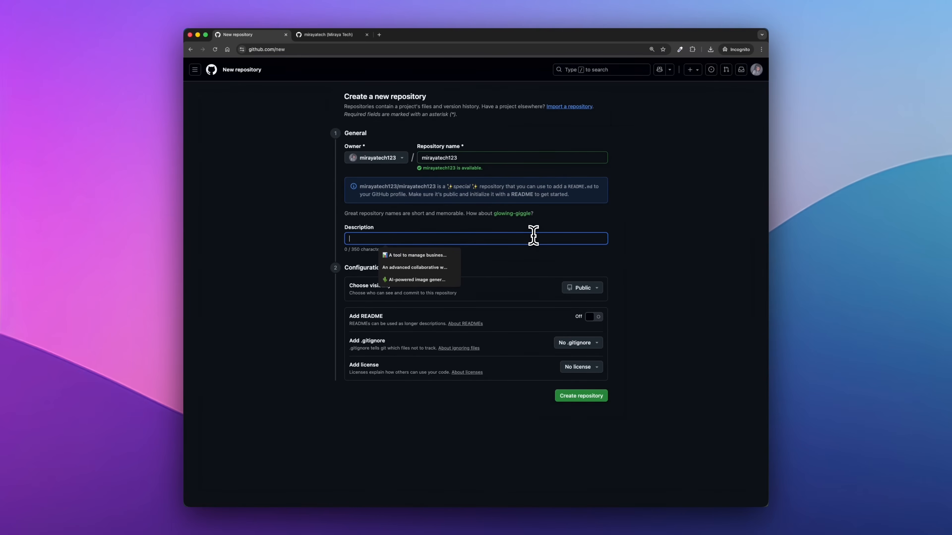
click(416, 280)
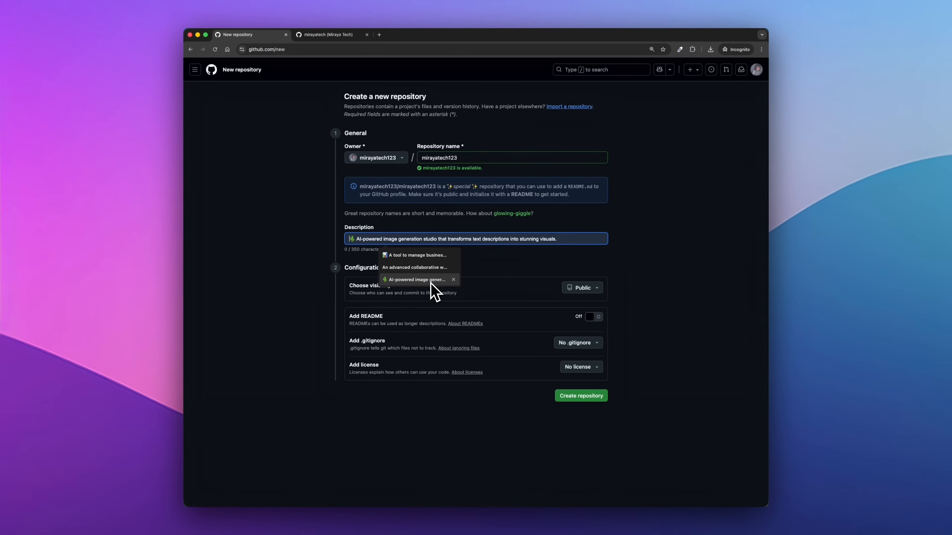
click(415, 267)
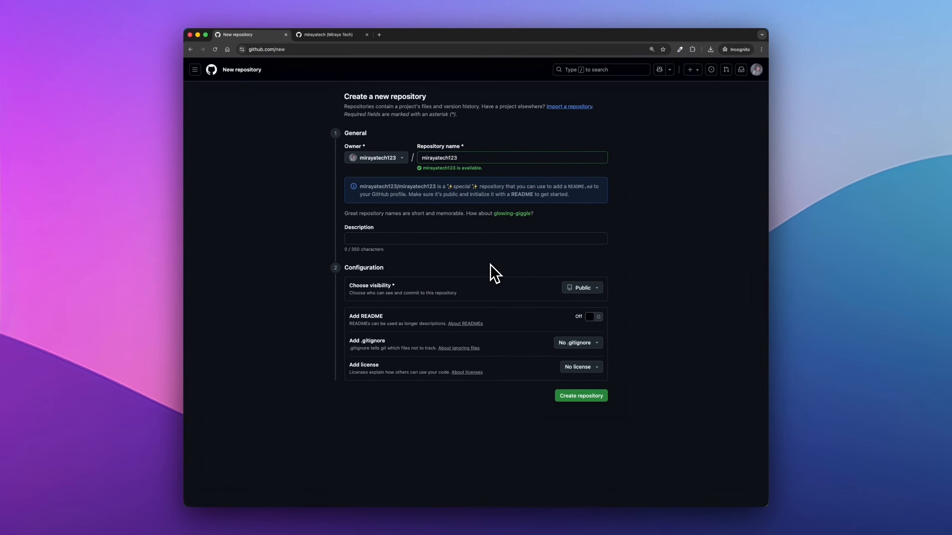
Include a README and create the public profile repository
click(594, 316)
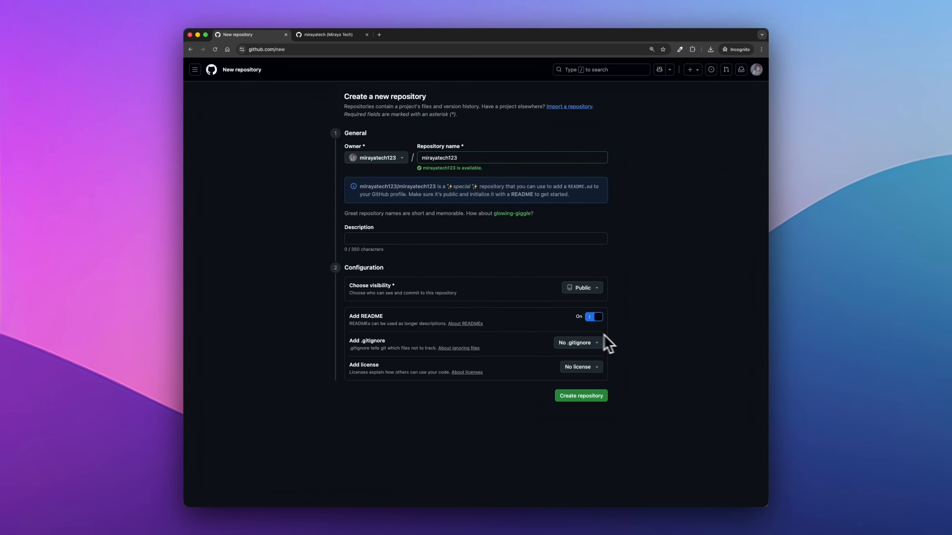
click(580, 396)
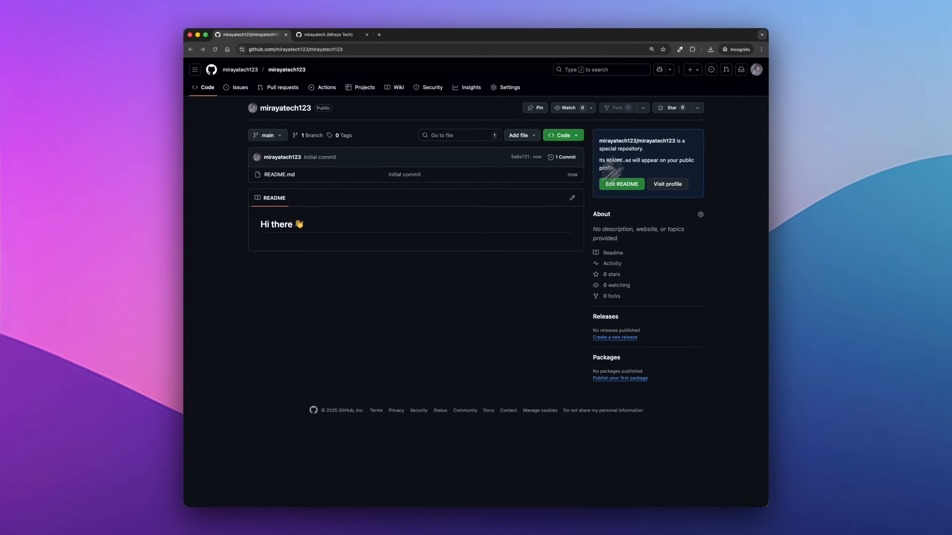
Go to the profile via the avatar menu and edit README.md from the profile card
click(757, 70)
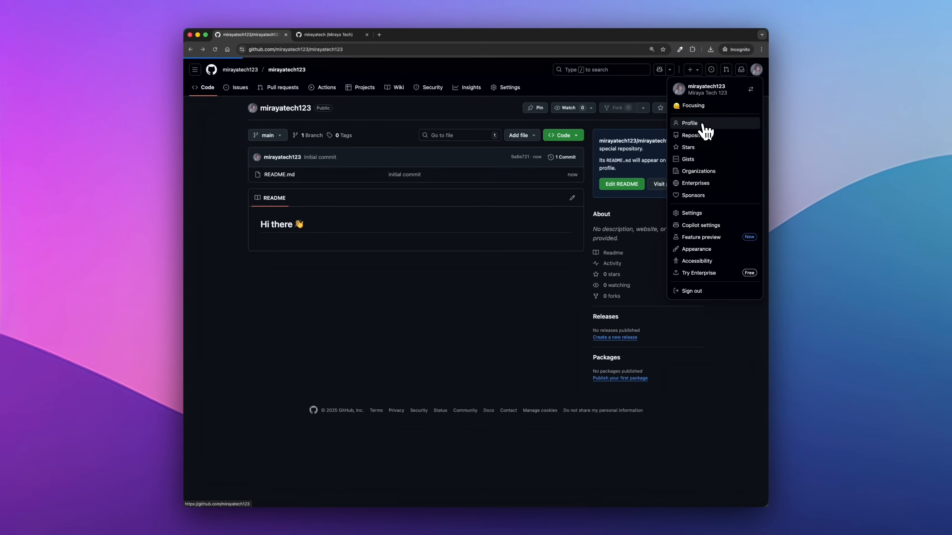
click(690, 123)
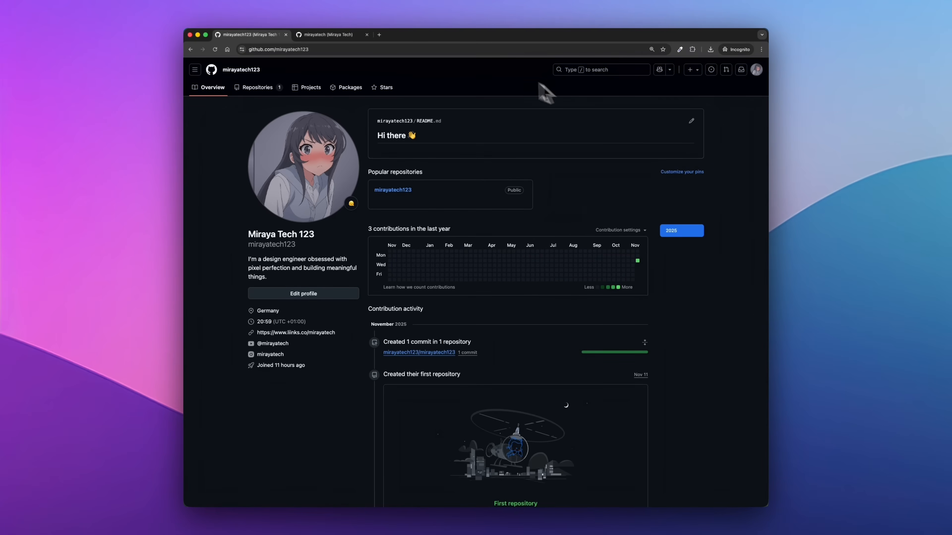
mouse_move(397, 164)
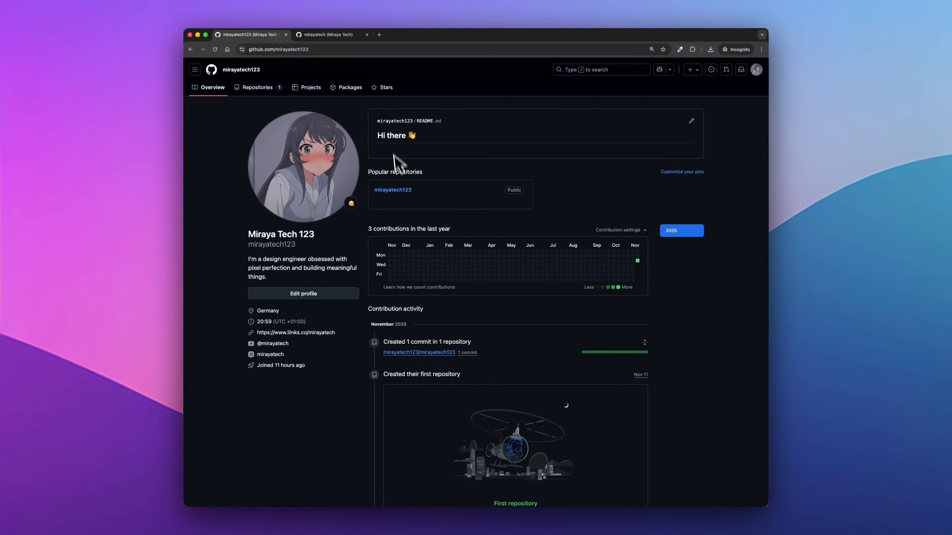
mouse_move(691, 121)
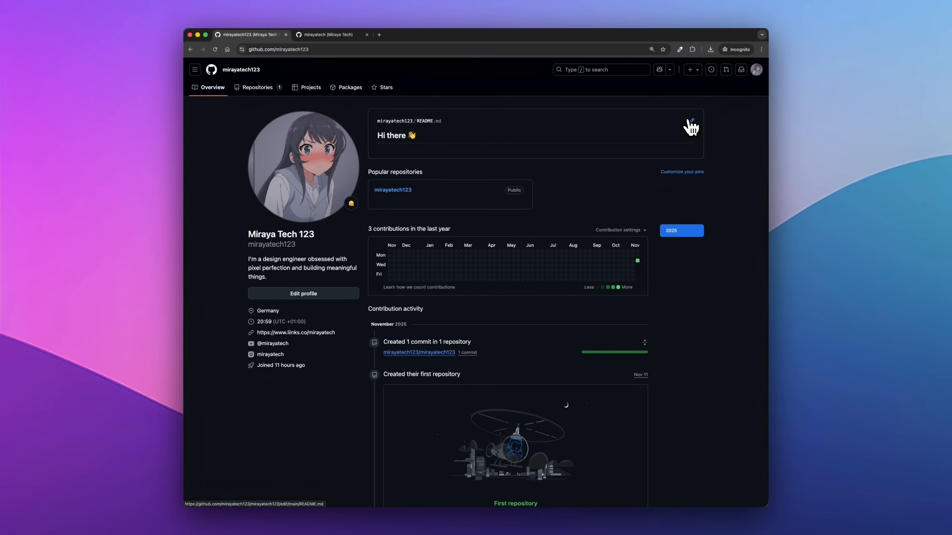
click(689, 121)
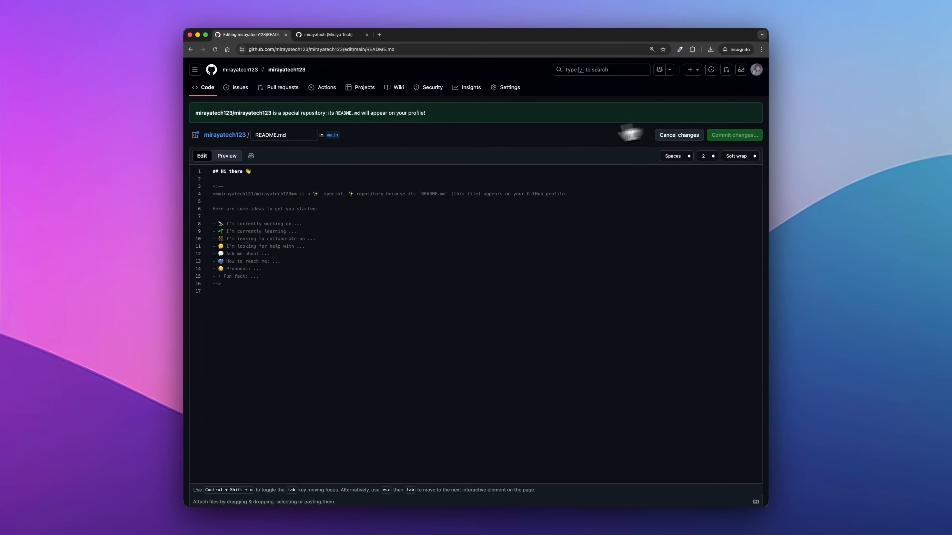
mouse_move(221, 332)
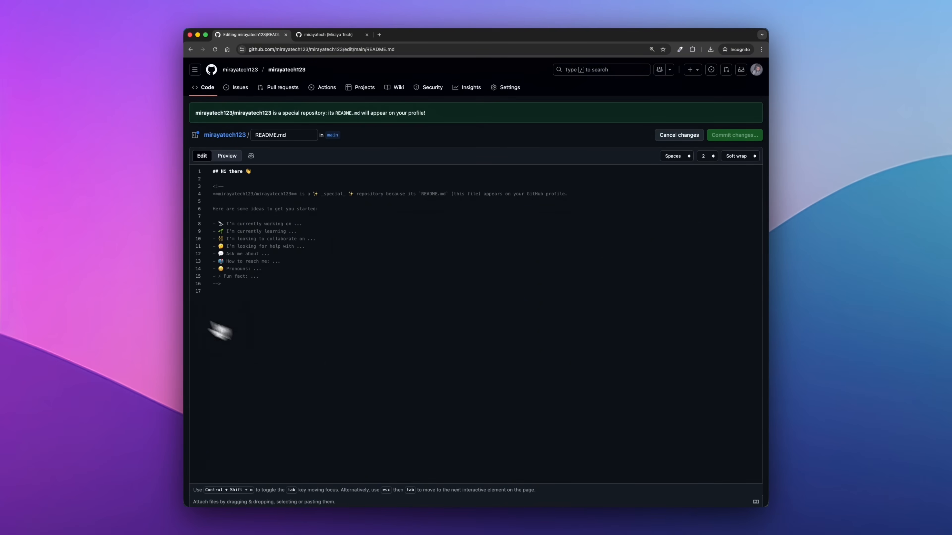
mouse_move(296, 334)
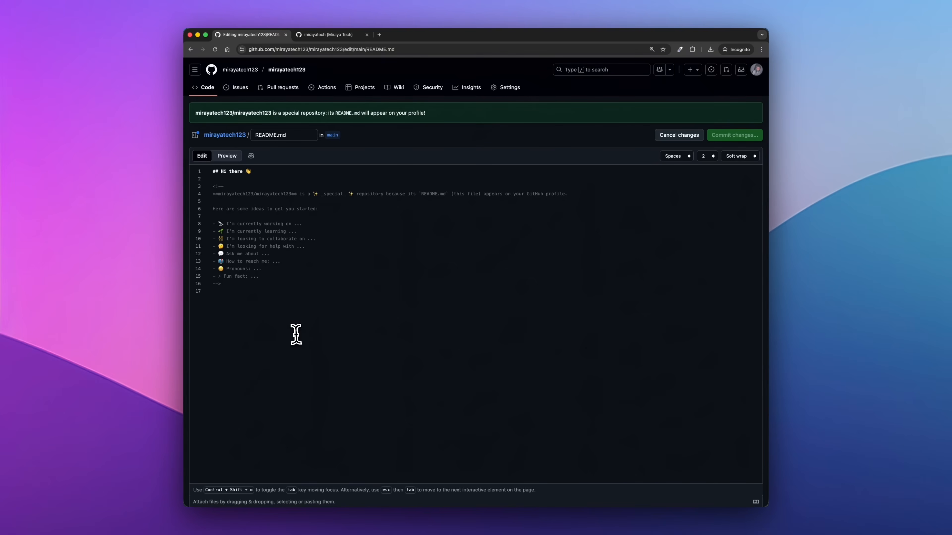
click(213, 292)
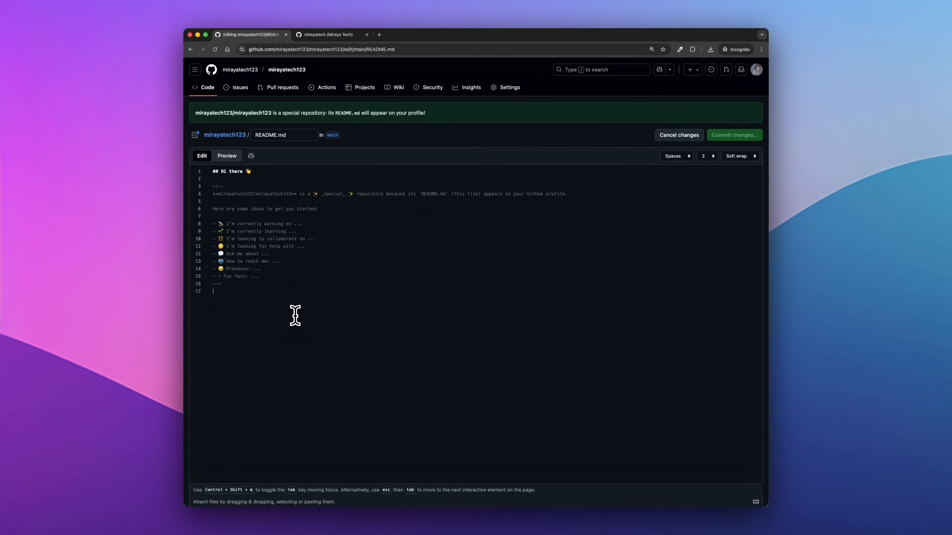